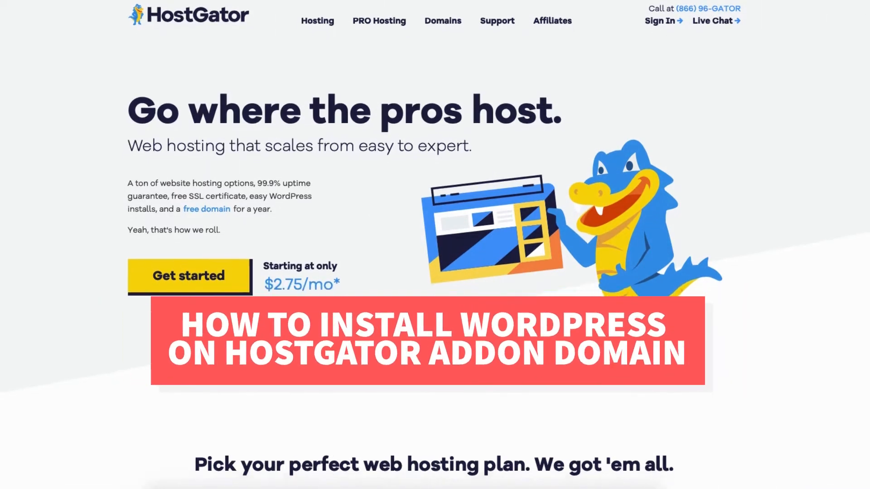
- Add testsiteexample1234.com as an addon domain from the Addon Domains page
{"action": "scroll", "scroll_direction": "down", "scroll_amount": 3}
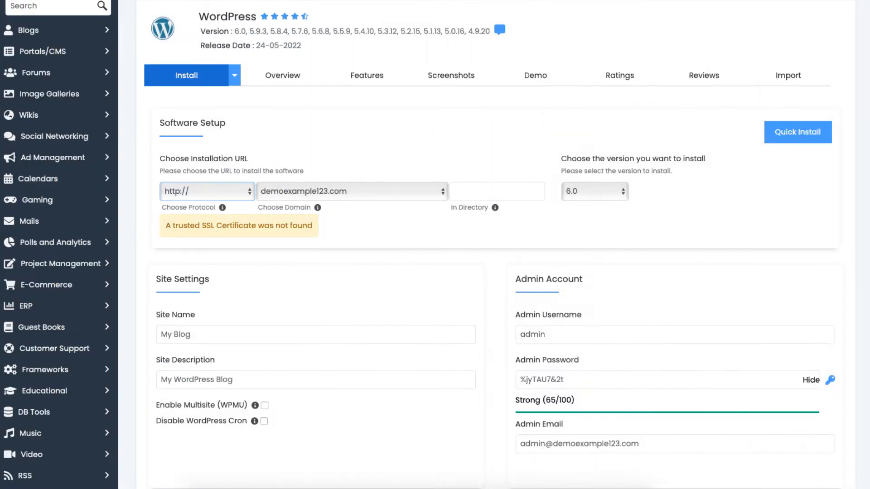
{"action": "left_click", "coordinate": [797, 133]}
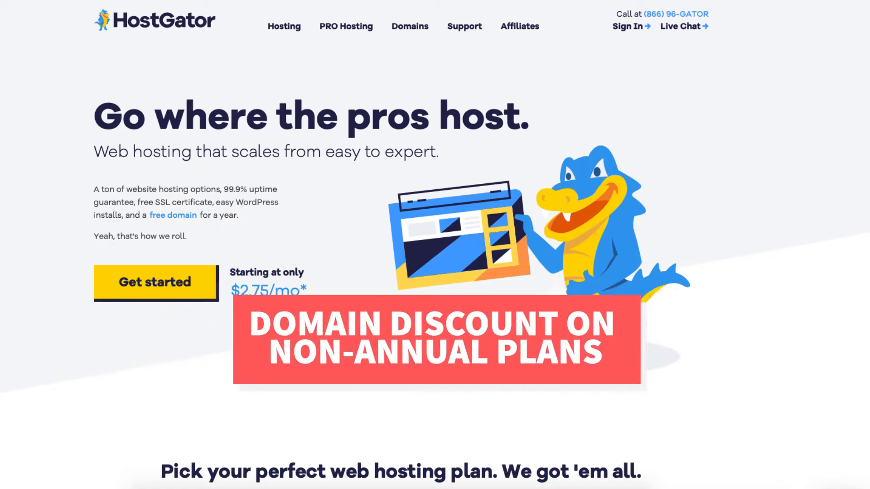
{"action": "scroll", "scroll_direction": "down", "scroll_amount": 3}
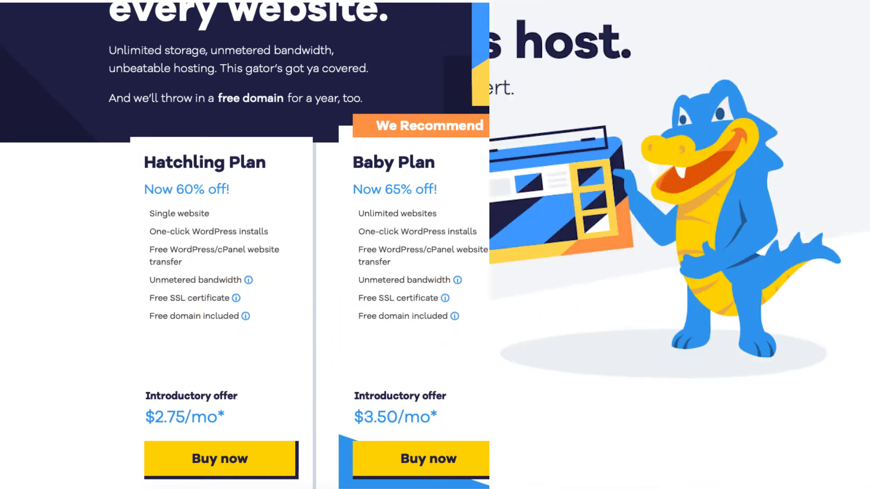
{"action": "scroll", "scroll_direction": "up", "scroll_amount": 3}
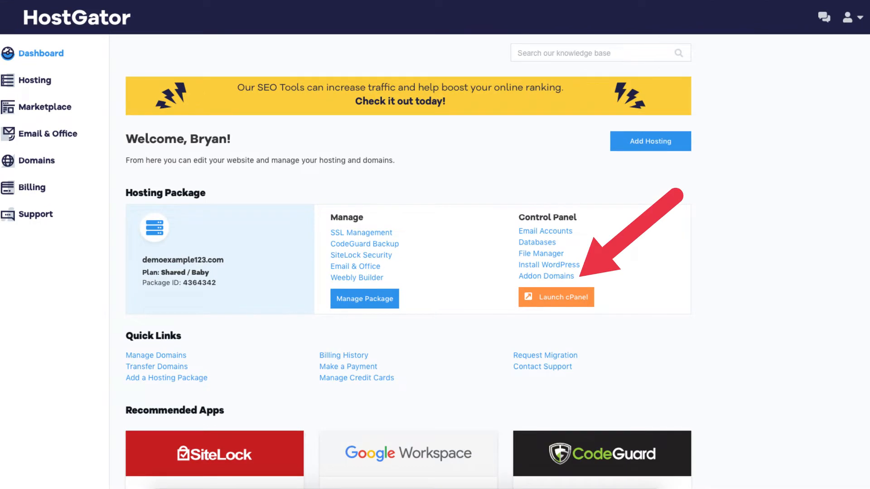
{"action": "left_click", "coordinate": [546, 275]}
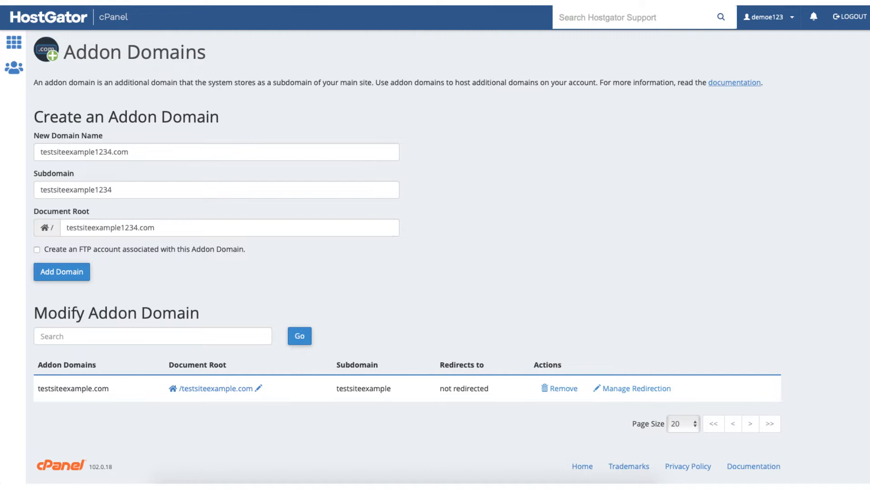
{"action": "left_click", "coordinate": [62, 272]}
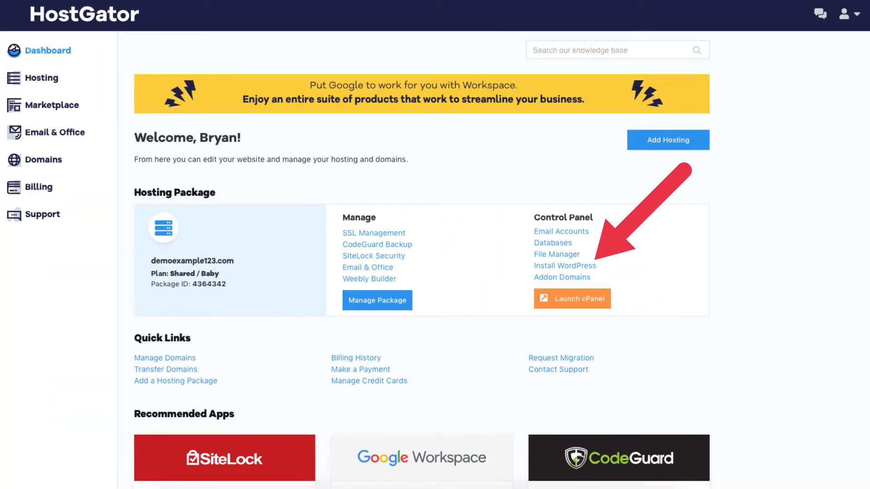
- Launch cPanel for the demoexample123.com hosting package from the portal dashboard
{"action": "left_click", "coordinate": [564, 265]}
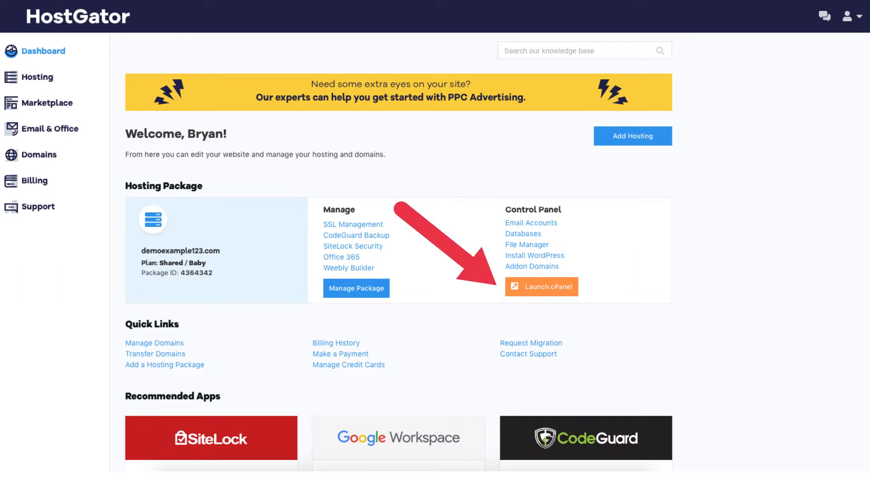
{"action": "left_click", "coordinate": [540, 287]}
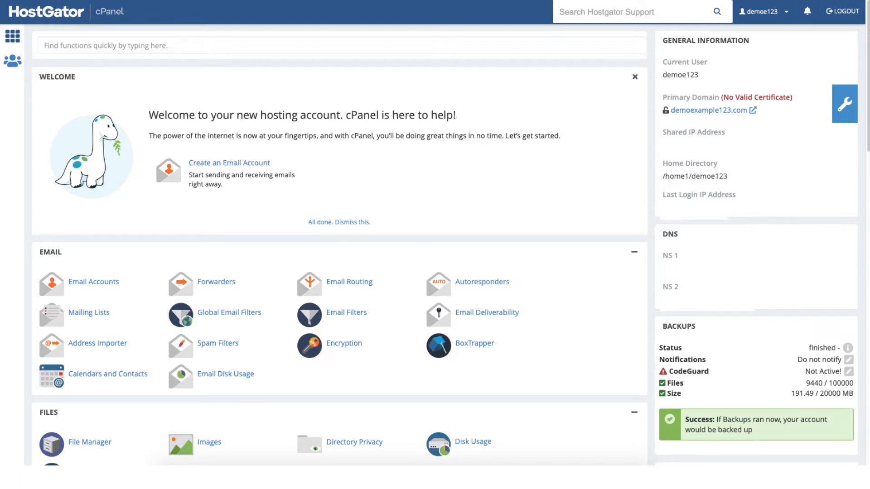
- Open the WordPress script in the Softaculous Apps Installer section
{"action": "scroll", "scroll_direction": "down", "scroll_amount": 3}
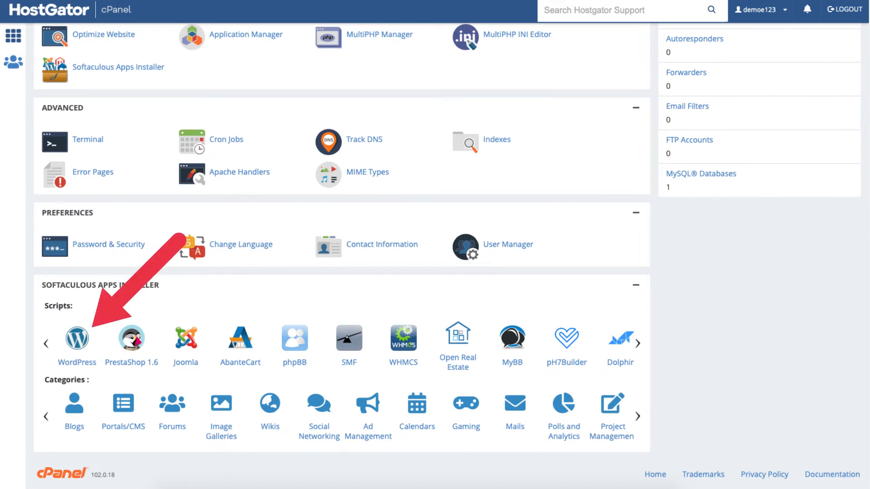
{"action": "left_click", "coordinate": [76, 339]}
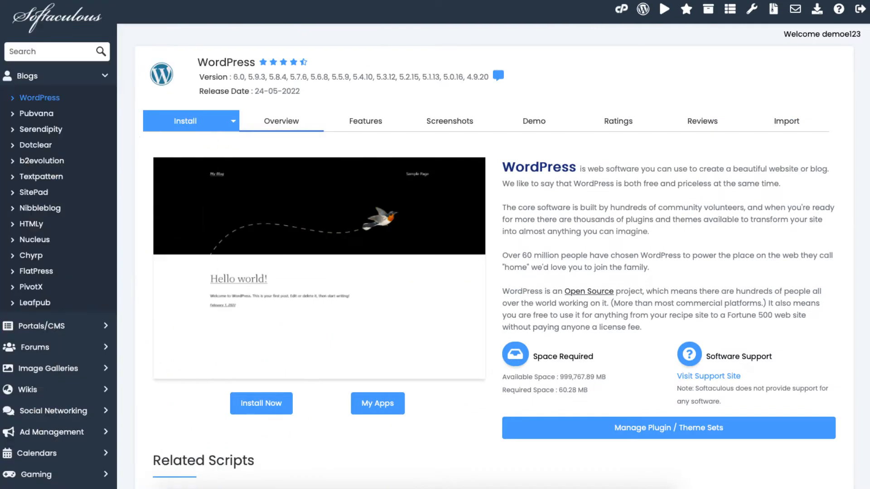
- Start a new WordPress install and choose demoexample123.com as the installation domain
{"action": "left_click", "coordinate": [261, 403]}
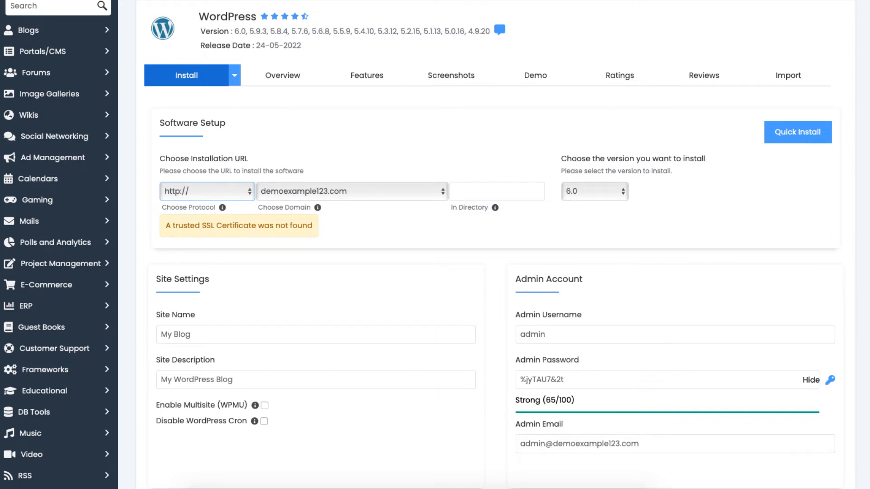
{"action": "left_click", "coordinate": [352, 236]}
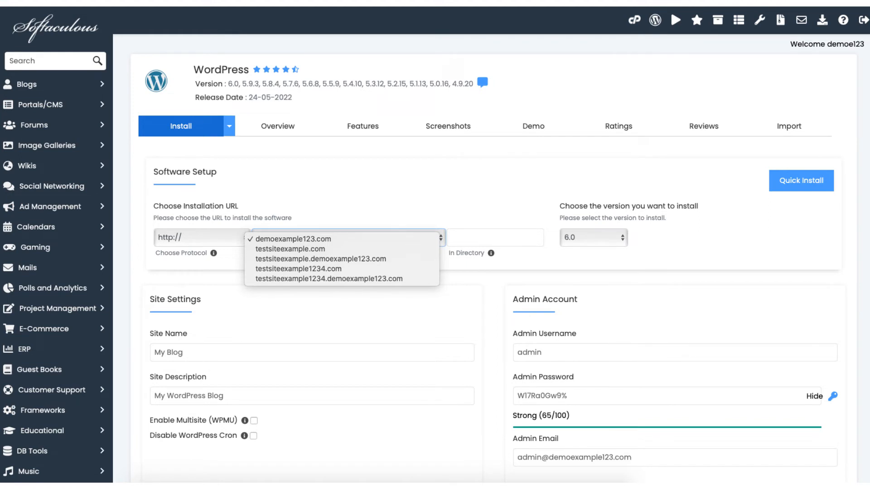
{"action": "left_click", "coordinate": [293, 238]}
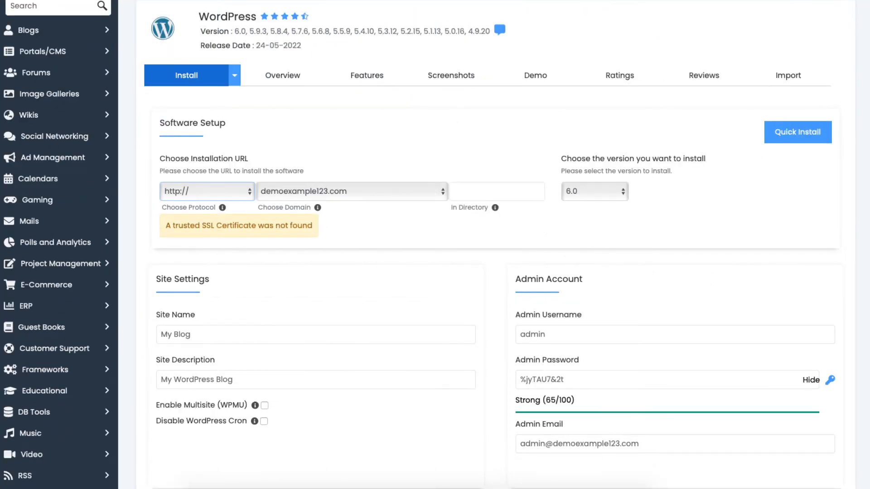
{"action": "scroll", "scroll_direction": "down", "scroll_amount": 3}
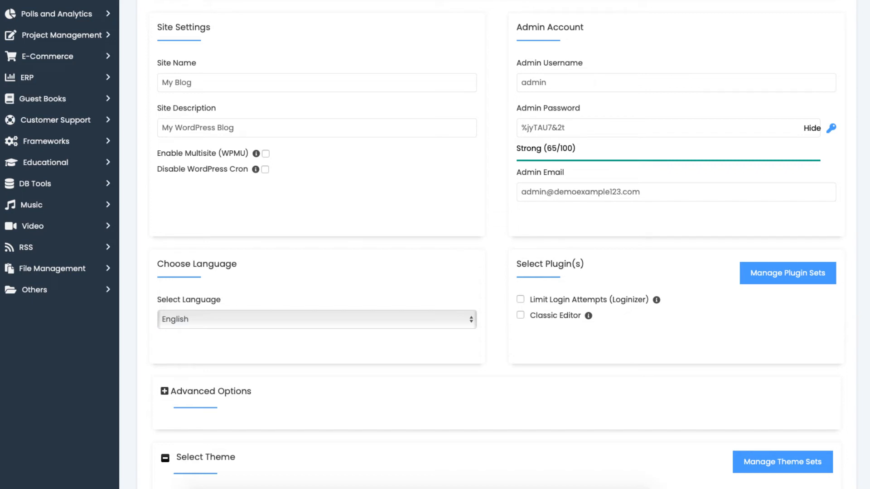
{"action": "scroll", "scroll_direction": "down", "scroll_amount": 3}
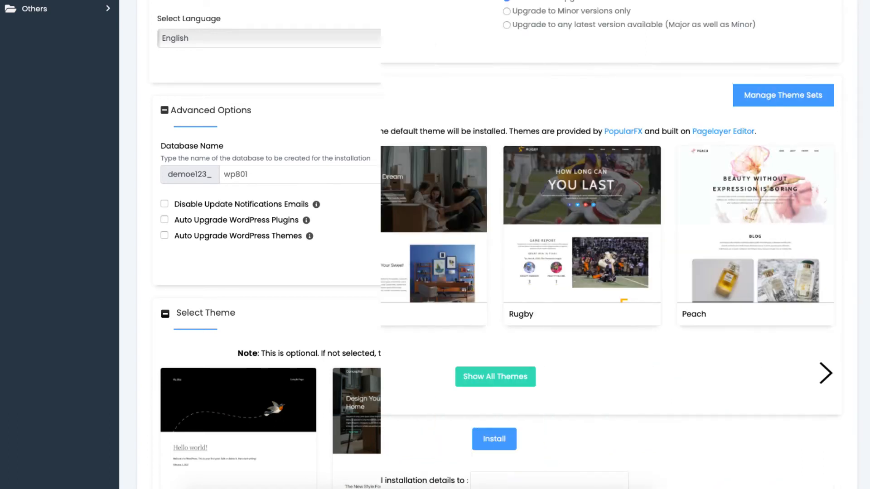
- Review the theme selection and begin the WordPress installation
{"action": "scroll", "scroll_direction": "down", "scroll_amount": 3}
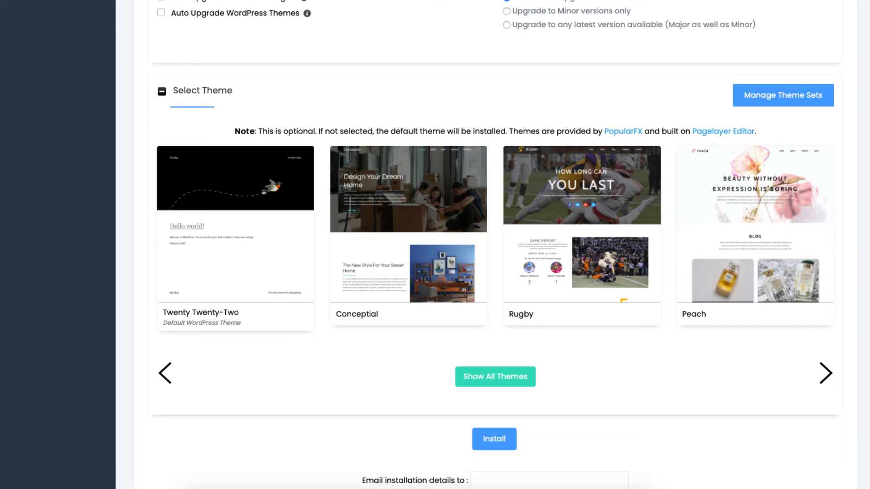
{"action": "left_click", "coordinate": [494, 438]}
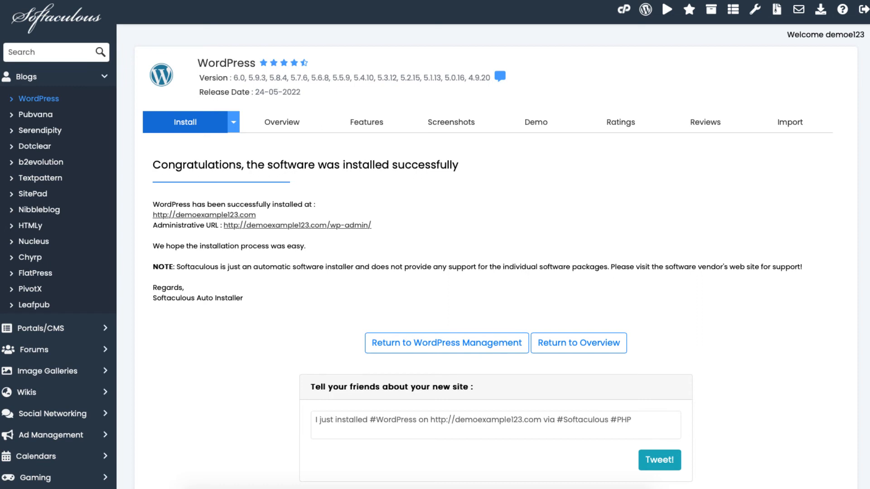
- Follow the Administrative URL from the success page to the new site's admin login
{"action": "left_click", "coordinate": [446, 342]}
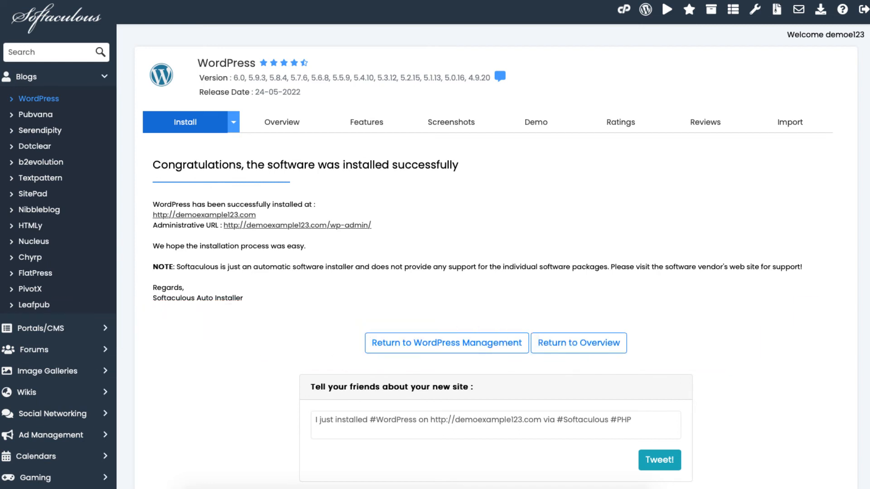
{"action": "left_click", "coordinate": [446, 343]}
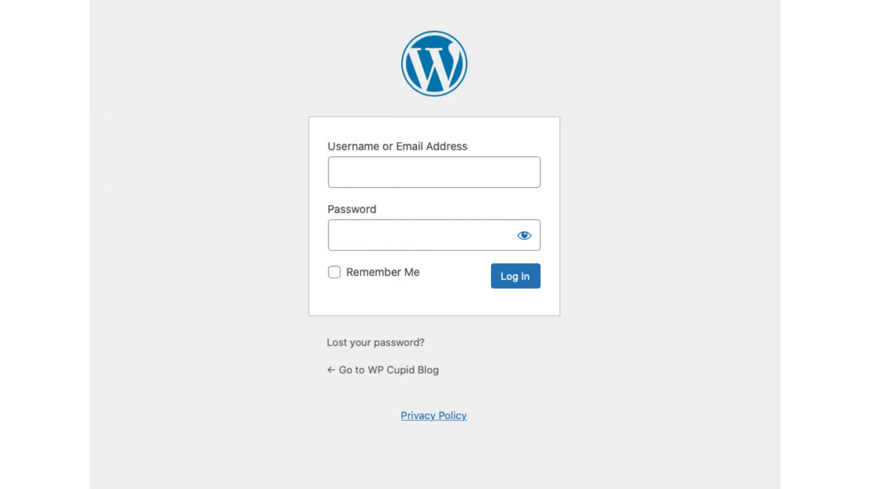
- Log in to the WordPress admin dashboard with the installer's credentials
{"action": "left_click", "coordinate": [514, 275]}
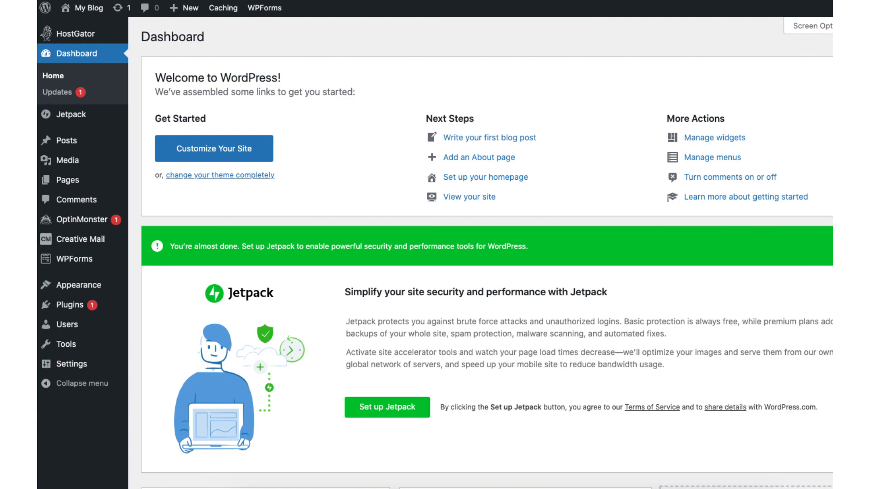